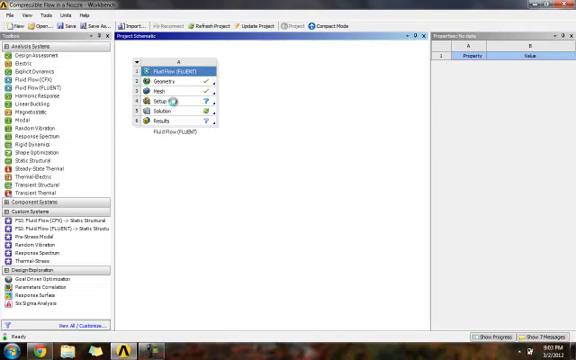
Step: Launch the FLUENT Launcher from the Fluid Flow system's Setup cell
{"action": "left_click", "coordinate": [154, 99]}
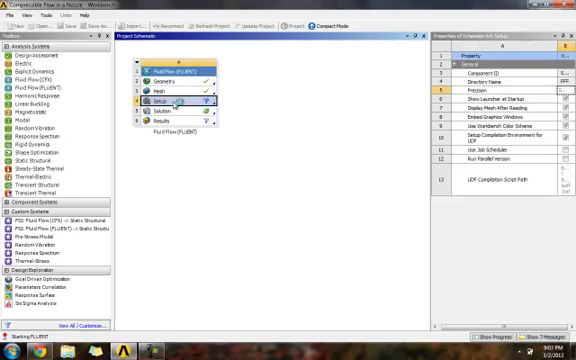
{"action": "double_click", "coordinate": [150, 100]}
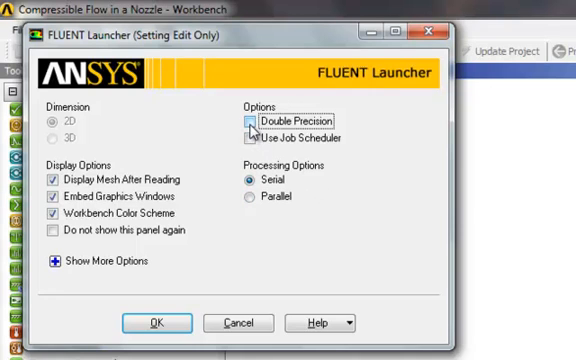
Step: Start Fluent in double precision, parallel on the local machine with 2 processes
{"action": "left_click", "coordinate": [249, 120]}
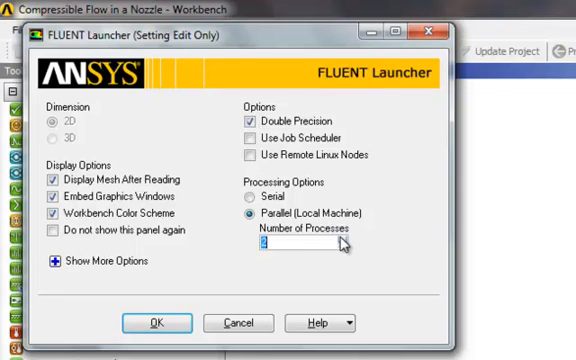
{"action": "mouse_move", "coordinate": [211, 266]}
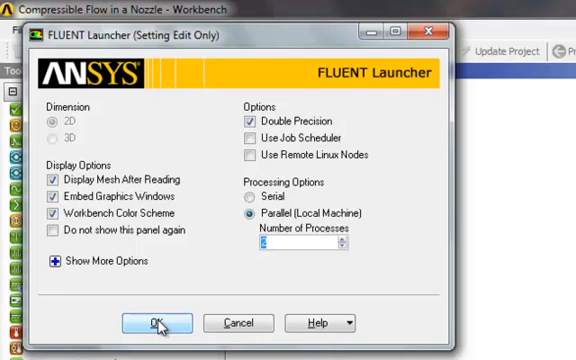
{"action": "left_click", "coordinate": [149, 322]}
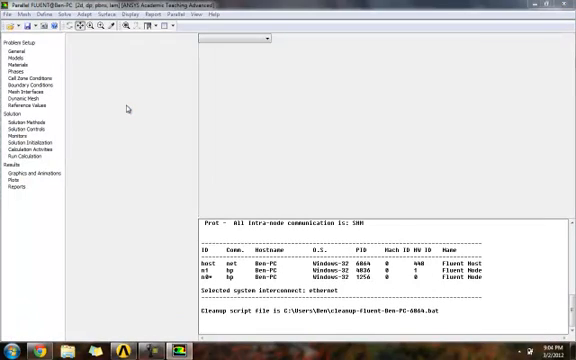
Step: In General settings choose the Density-Based solver and Axisymmetric 2D space
{"action": "left_click", "coordinate": [13, 51]}
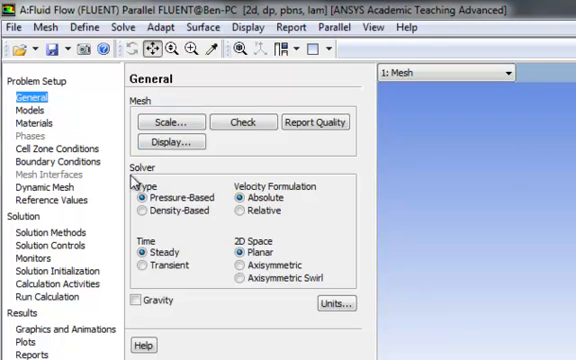
{"action": "mouse_move", "coordinate": [193, 191]}
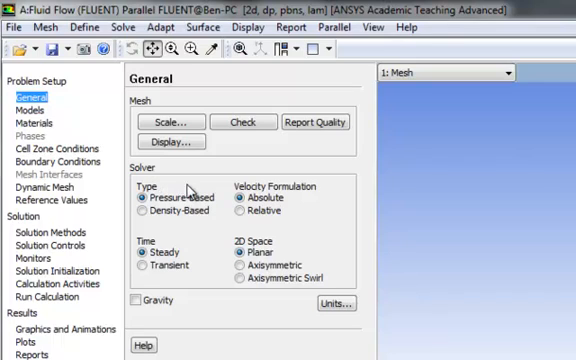
{"action": "mouse_move", "coordinate": [163, 218]}
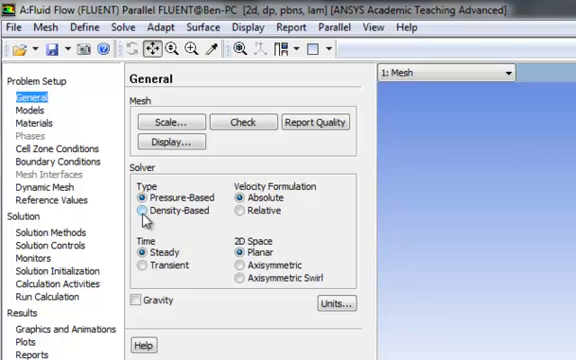
{"action": "left_click", "coordinate": [138, 214]}
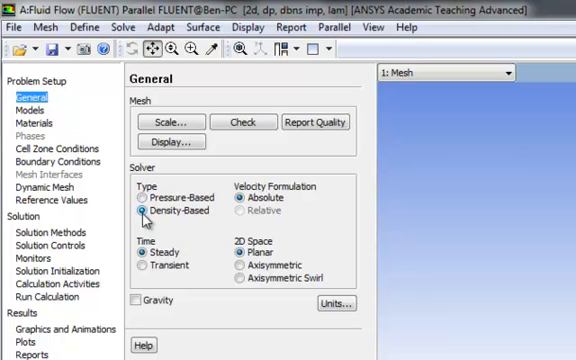
{"action": "left_click", "coordinate": [140, 214]}
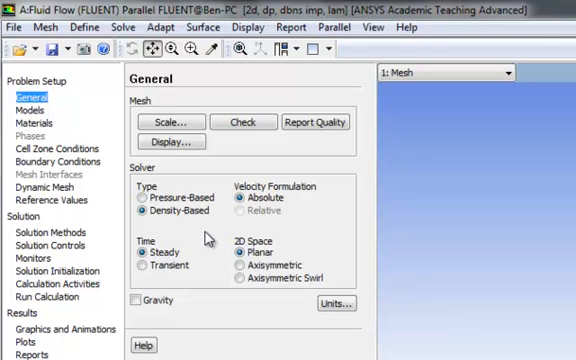
{"action": "mouse_move", "coordinate": [253, 245]}
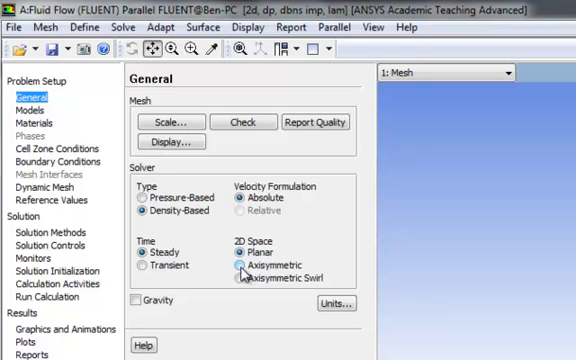
{"action": "left_click", "coordinate": [246, 268]}
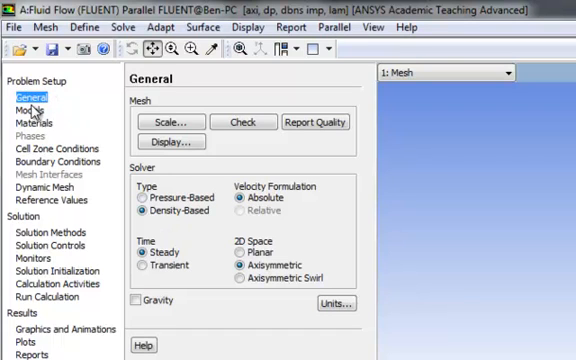
Step: Enable the Energy Equation and set the viscous model to Inviscid
{"action": "left_click", "coordinate": [31, 109]}
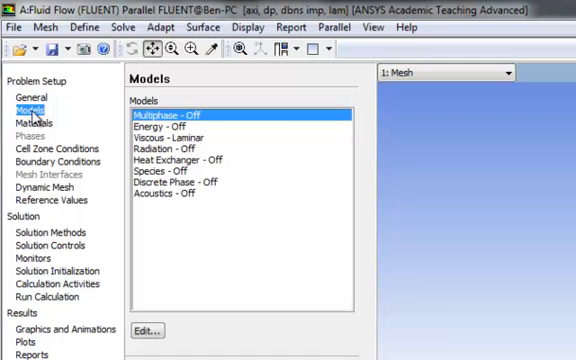
{"action": "mouse_move", "coordinate": [140, 114]}
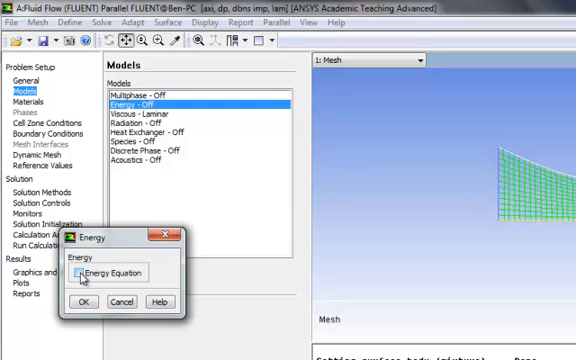
{"action": "left_click", "coordinate": [80, 301]}
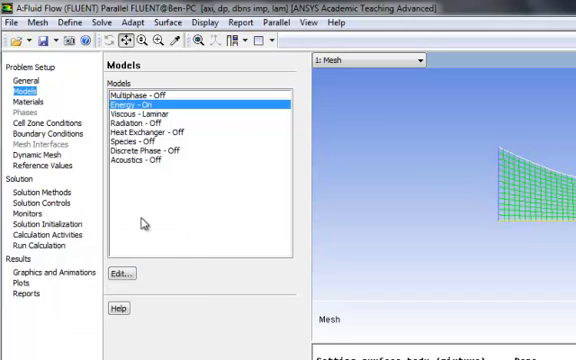
{"action": "mouse_move", "coordinate": [224, 118]}
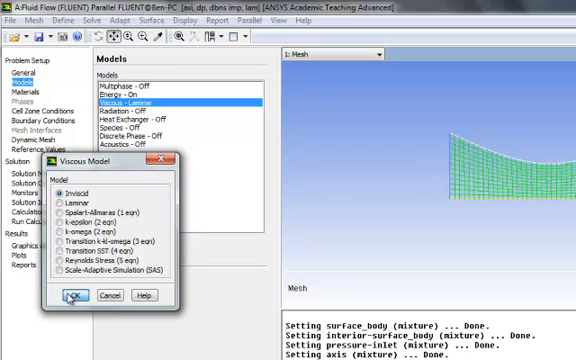
{"action": "left_click", "coordinate": [71, 323]}
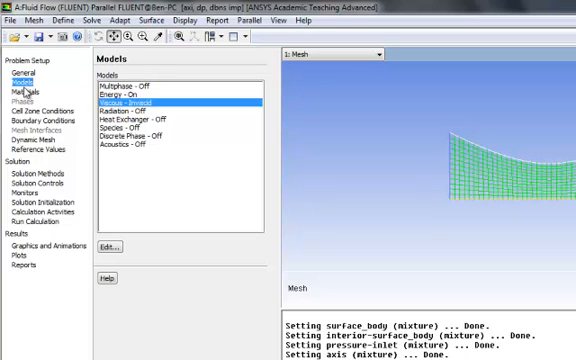
Step: Set air's density to ideal-gas, apply with Change/Create and close the materials editor
{"action": "left_click", "coordinate": [26, 95]}
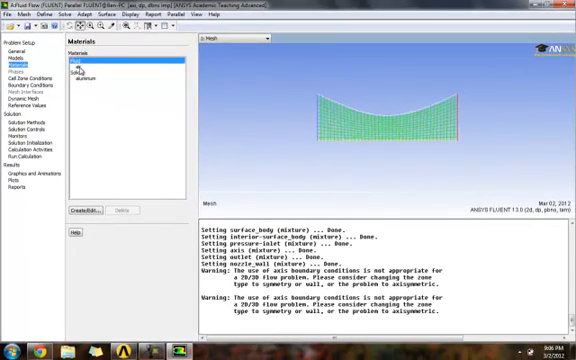
{"action": "left_click", "coordinate": [75, 209]}
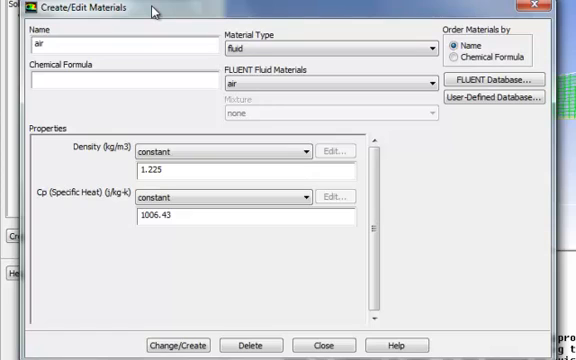
{"action": "mouse_move", "coordinate": [88, 168]}
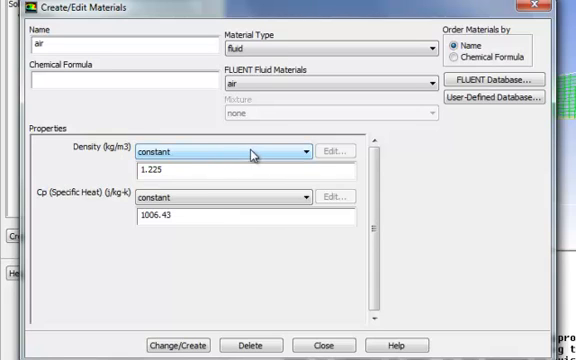
{"action": "left_click", "coordinate": [300, 152]}
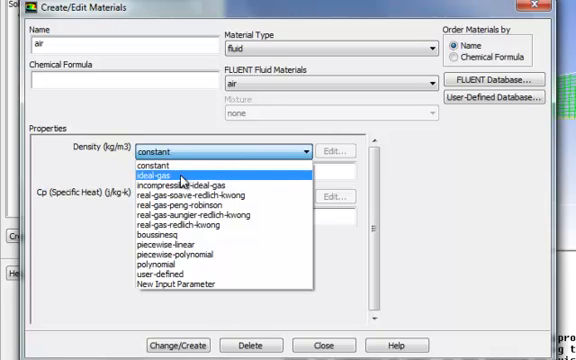
{"action": "left_click", "coordinate": [170, 170]}
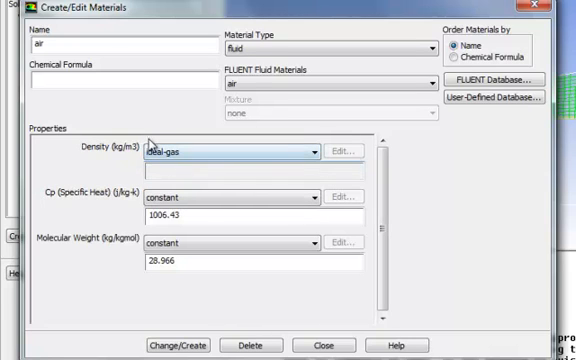
{"action": "mouse_move", "coordinate": [166, 303]}
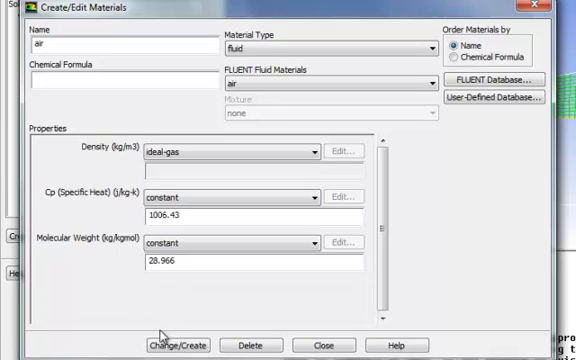
{"action": "left_click", "coordinate": [180, 344]}
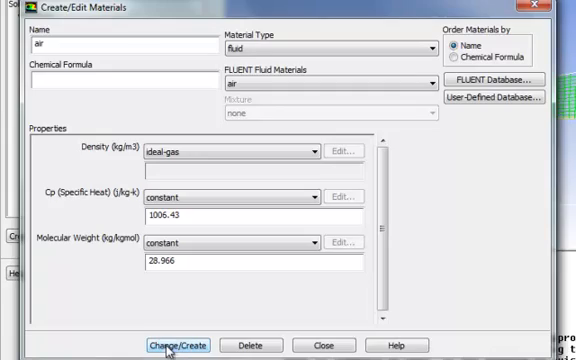
{"action": "left_click", "coordinate": [183, 344]}
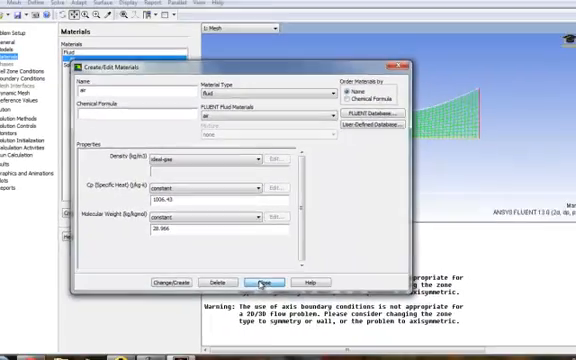
{"action": "left_click", "coordinate": [250, 277]}
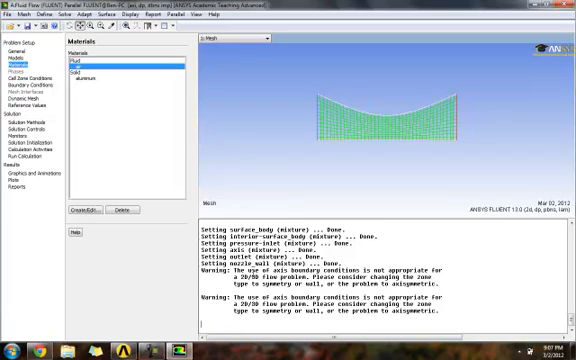
{"action": "mouse_move", "coordinate": [193, 212]}
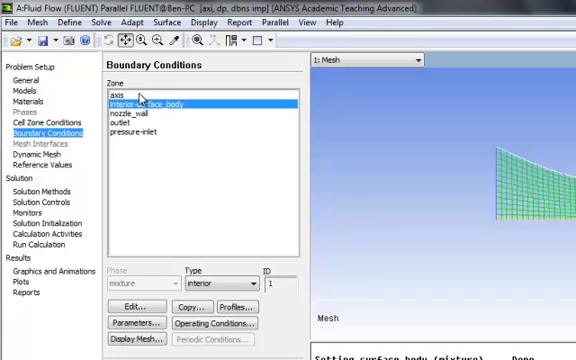
Step: Inspect the types of the axis and nozzle_wall zones in the Boundary Conditions list
{"action": "left_click", "coordinate": [120, 100]}
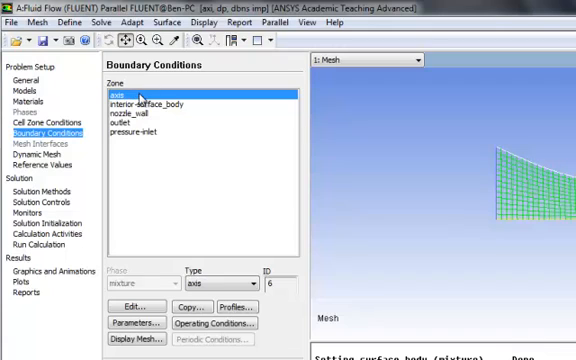
{"action": "mouse_move", "coordinate": [190, 261]}
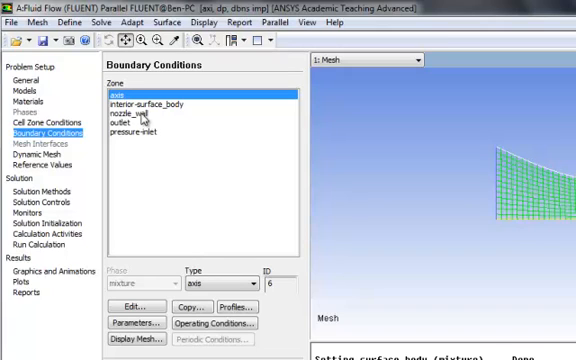
{"action": "left_click", "coordinate": [135, 119]}
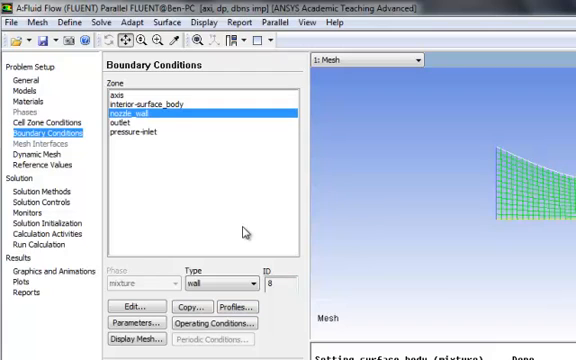
{"action": "mouse_move", "coordinate": [152, 145]}
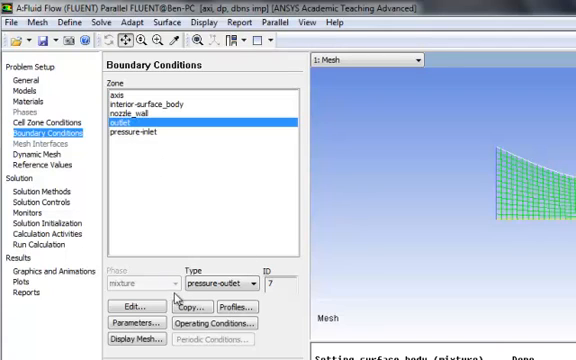
{"action": "mouse_move", "coordinate": [207, 243]}
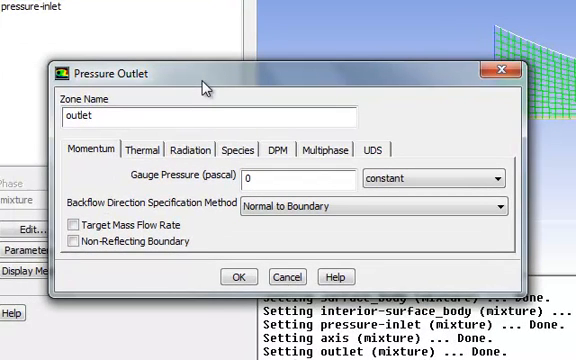
Step: Give the outlet boundary a gauge pressure of 3738.9 Pa
{"action": "left_click", "coordinate": [305, 178]}
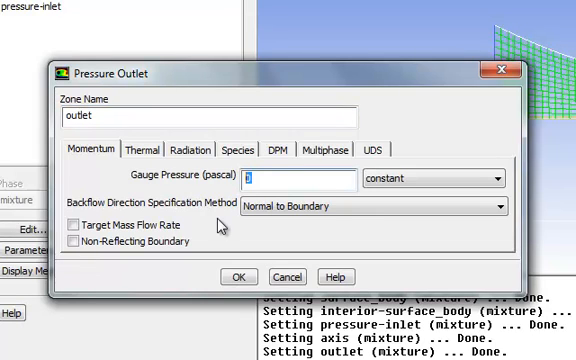
{"action": "type", "text": "3"}
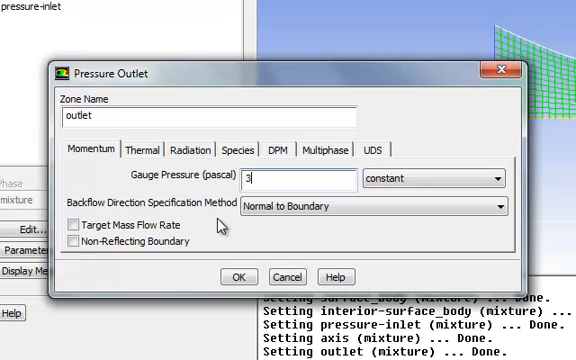
{"action": "type", "text": "3738."}
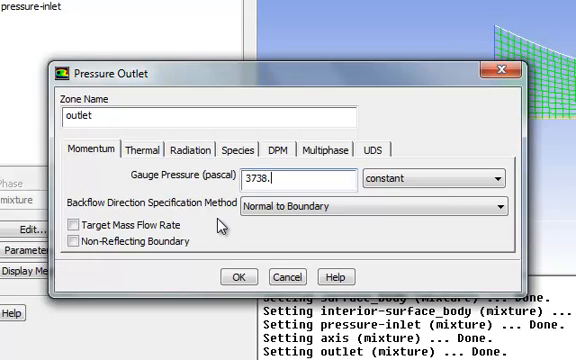
{"action": "type", "text": "9"}
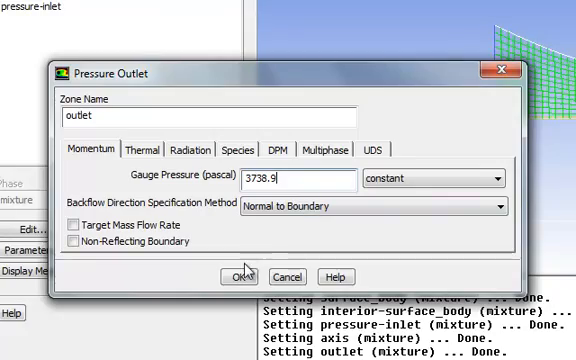
{"action": "left_click", "coordinate": [238, 277]}
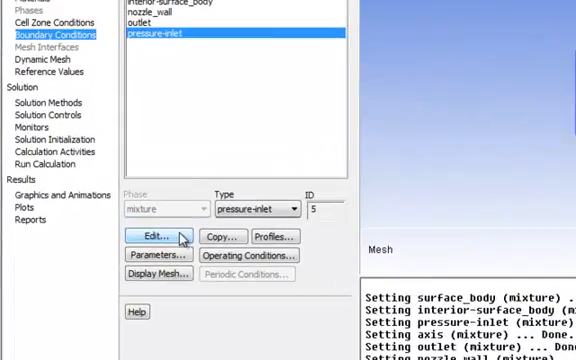
Step: Set pressure-inlet to 101325 Pa total, 99348 Pa initial gauge pressure, 300 K total temperature
{"action": "left_click", "coordinate": [158, 237]}
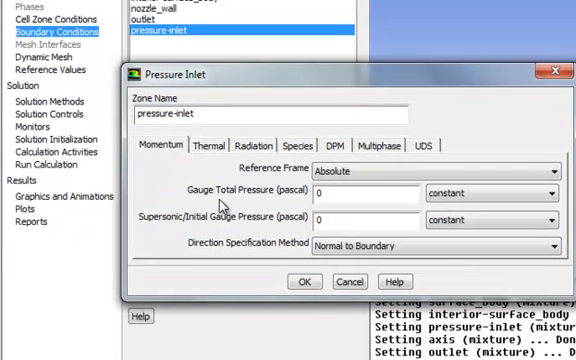
{"action": "left_click", "coordinate": [365, 191]}
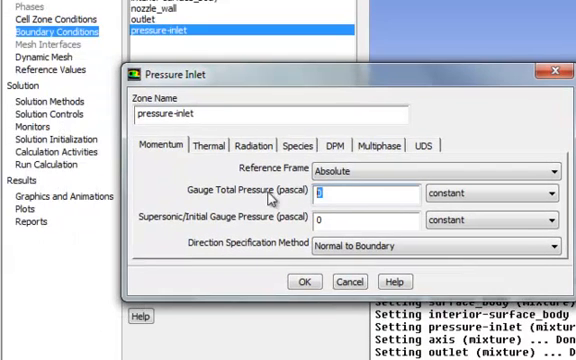
{"action": "mouse_move", "coordinate": [277, 255]}
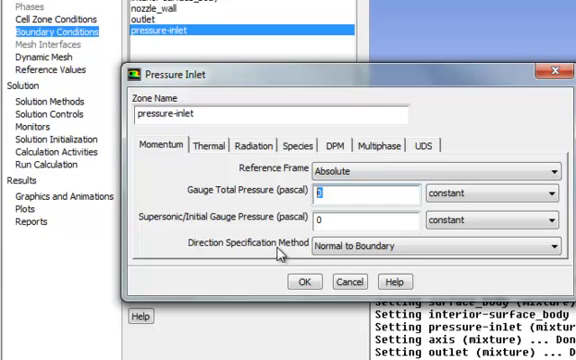
{"action": "type", "text": "101325"}
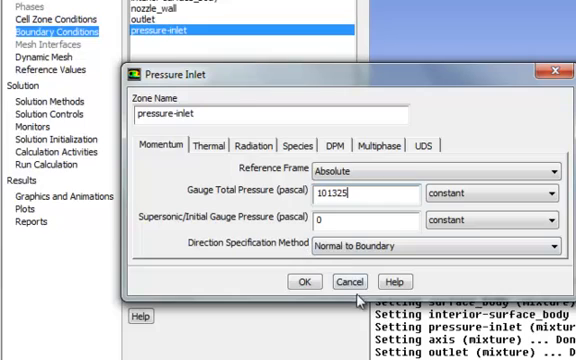
{"action": "left_click", "coordinate": [360, 216]}
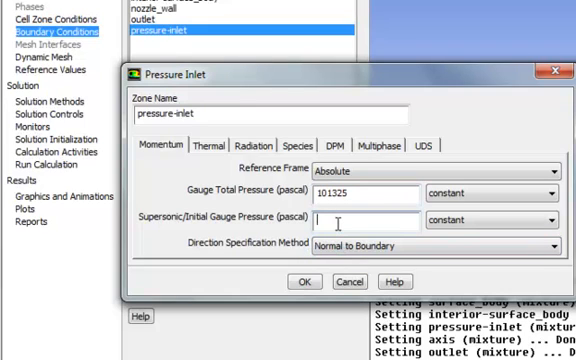
{"action": "type", "text": "99348"}
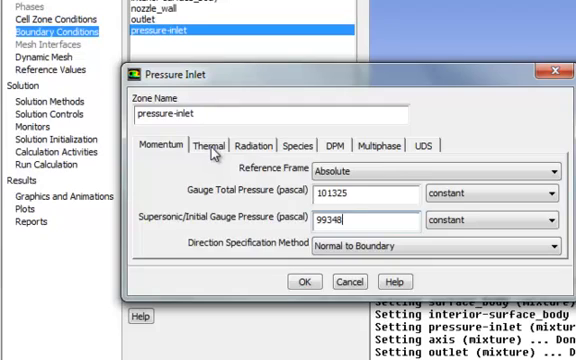
{"action": "left_click", "coordinate": [208, 144]}
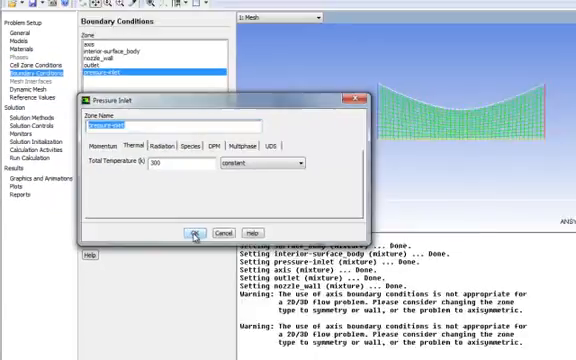
{"action": "left_click", "coordinate": [194, 232]}
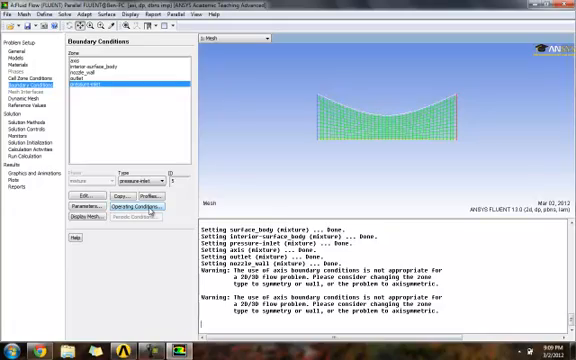
Step: Bring up Operating Conditions showing 101325 Pa operating pressure with gravity off
{"action": "left_click", "coordinate": [131, 196]}
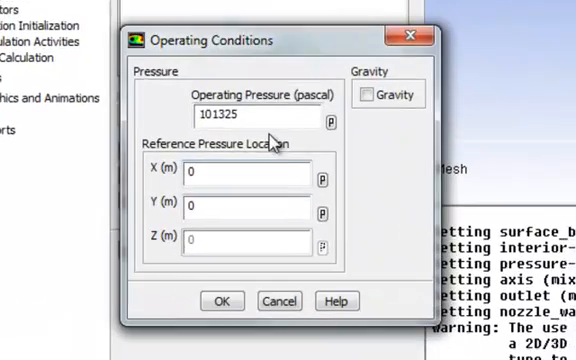